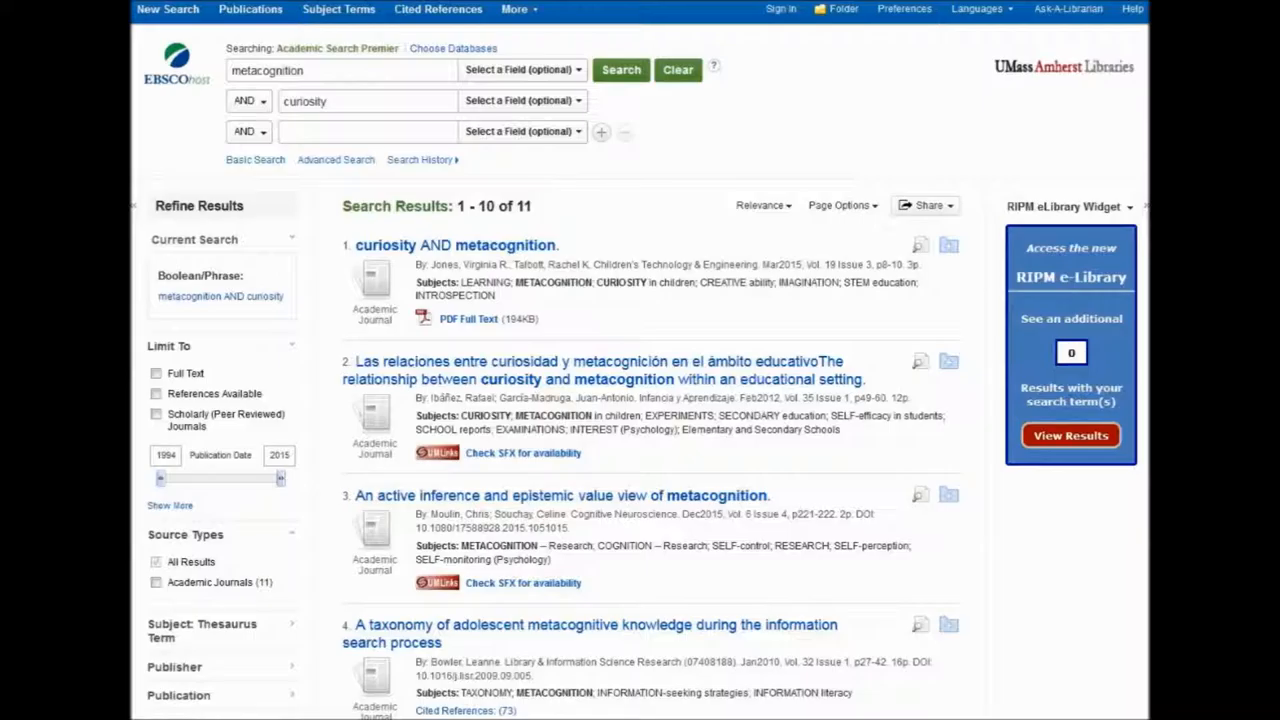
# - View the detailed record of 'The self-regulation of curiosity and interest during the information search process of adolescent students'
pyautogui.scroll(-3)
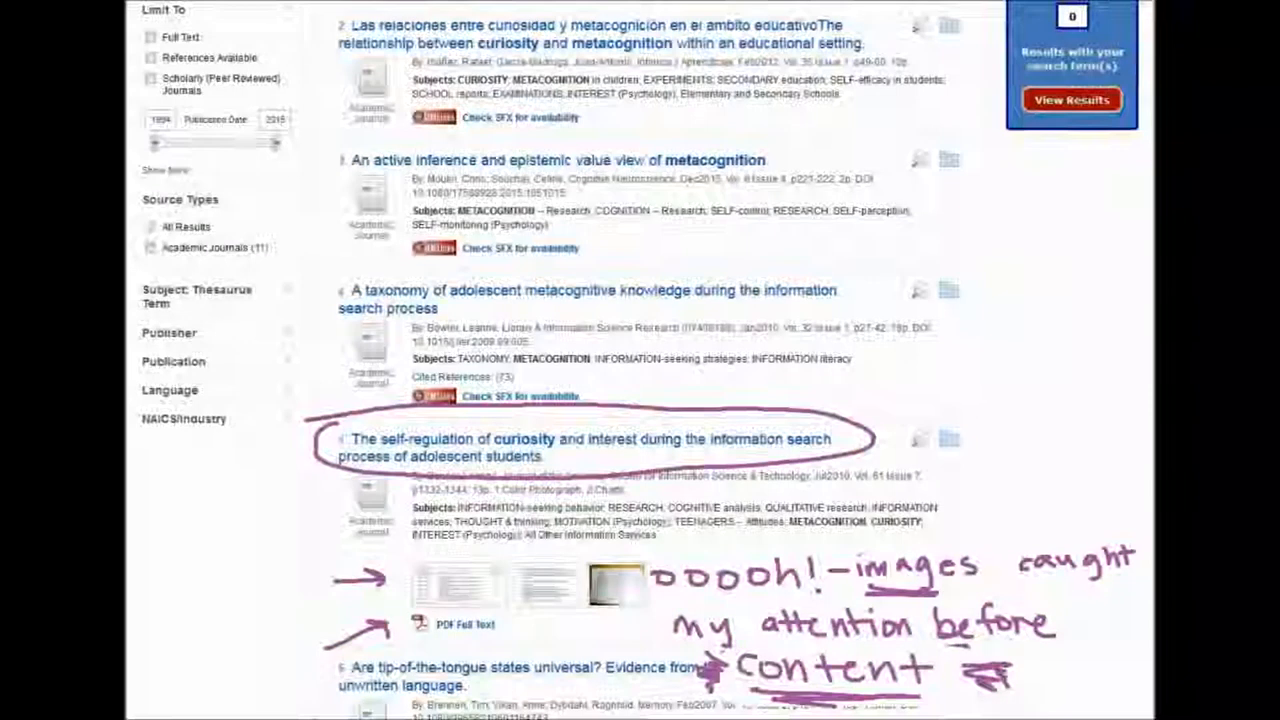
pyautogui.click(576, 448)
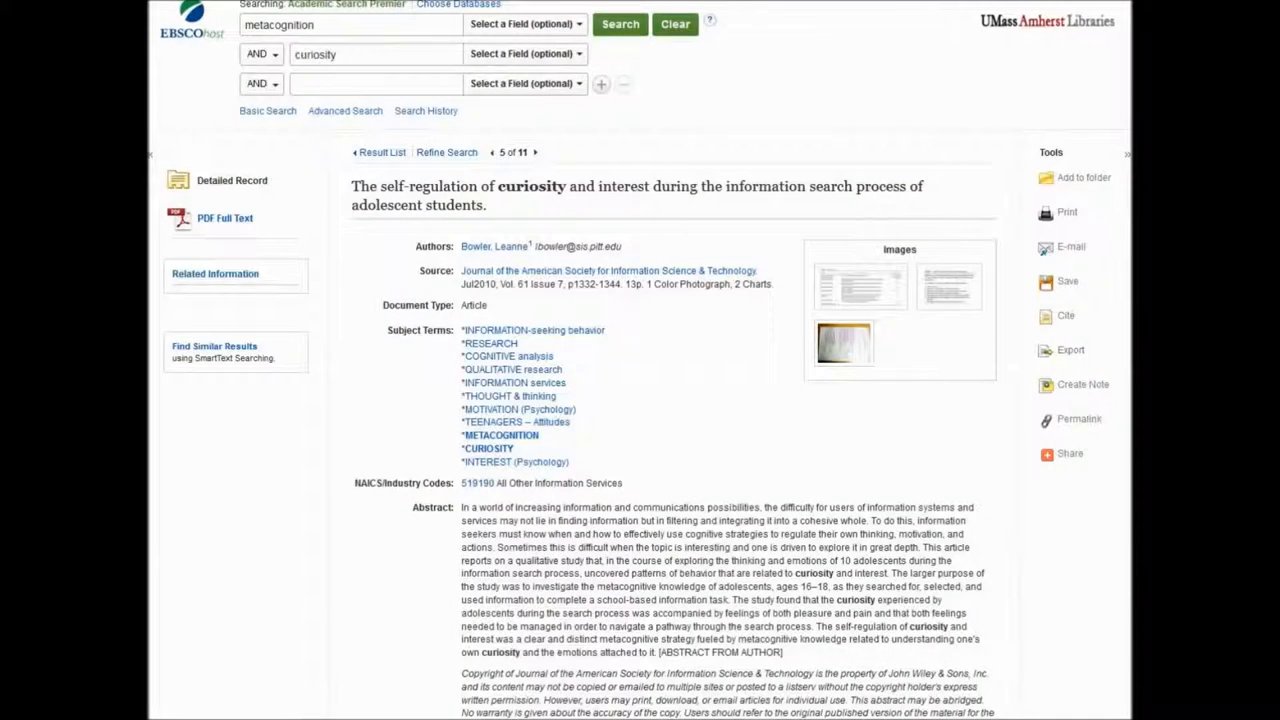